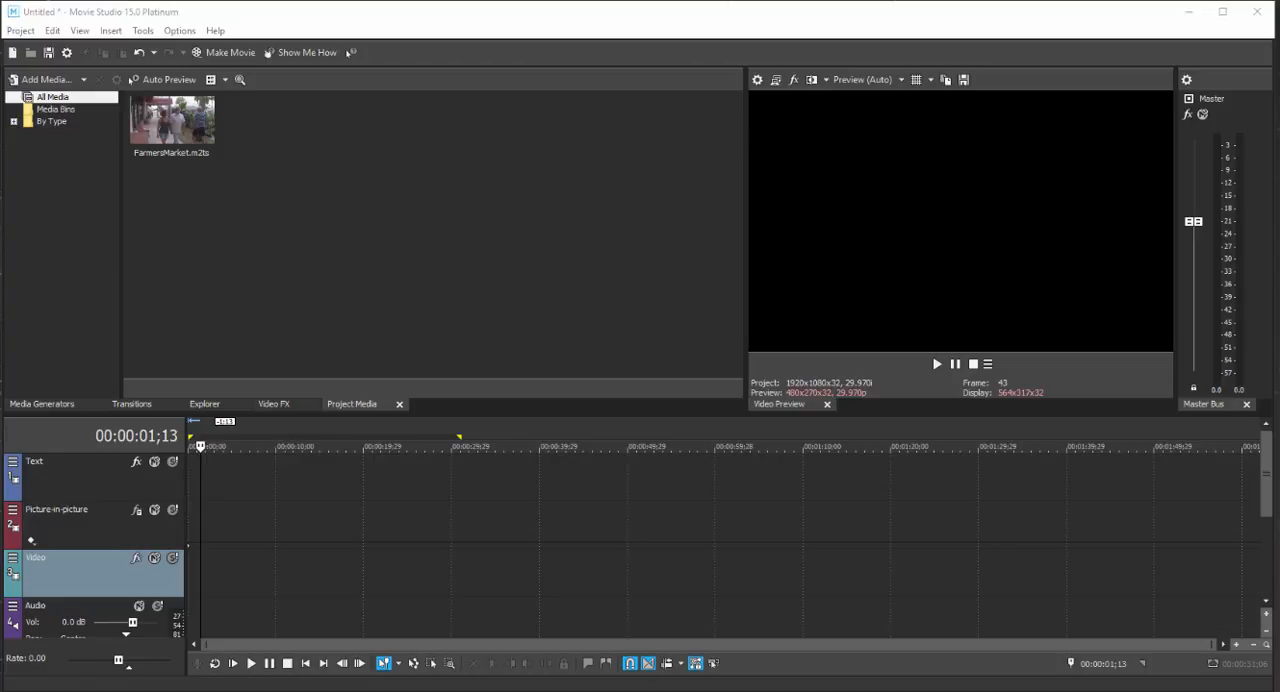
{"action": "mouse_move", "coordinate": [236, 596]}
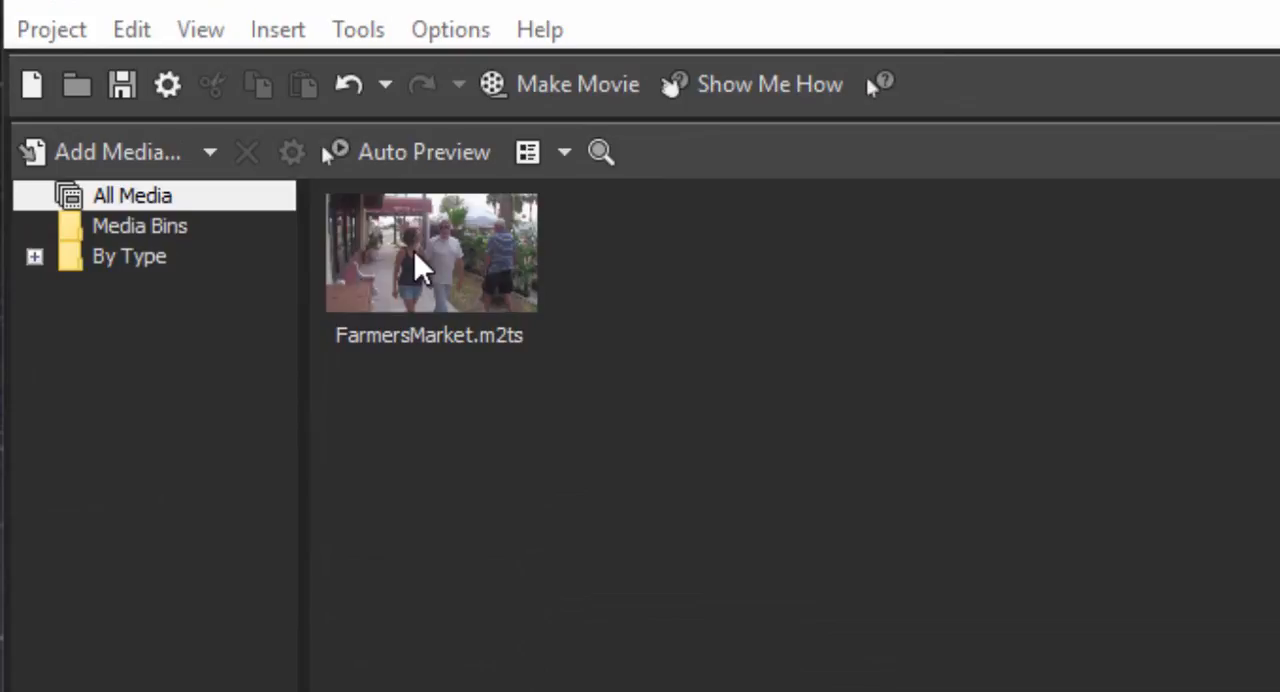
Load FarmersMarket.m2ts from Project Media into the Trimmer via Open in Trimmer
{"action": "right_click", "coordinate": [420, 264]}
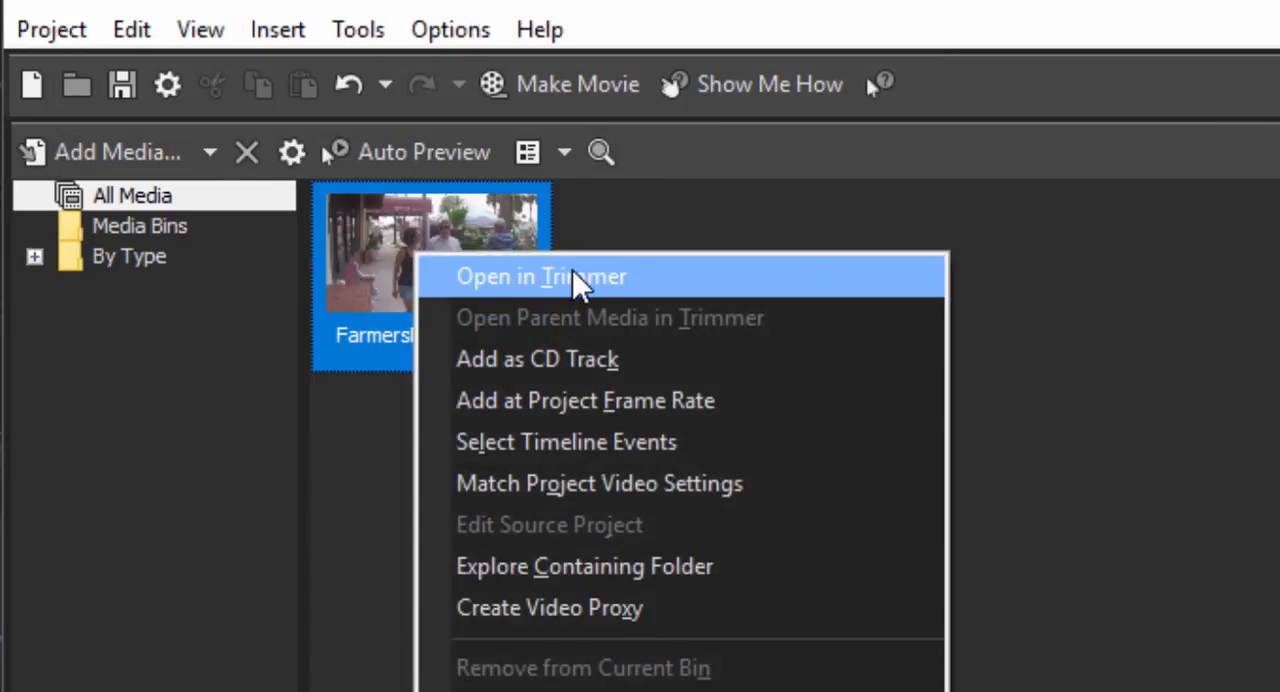
{"action": "left_click", "coordinate": [540, 276]}
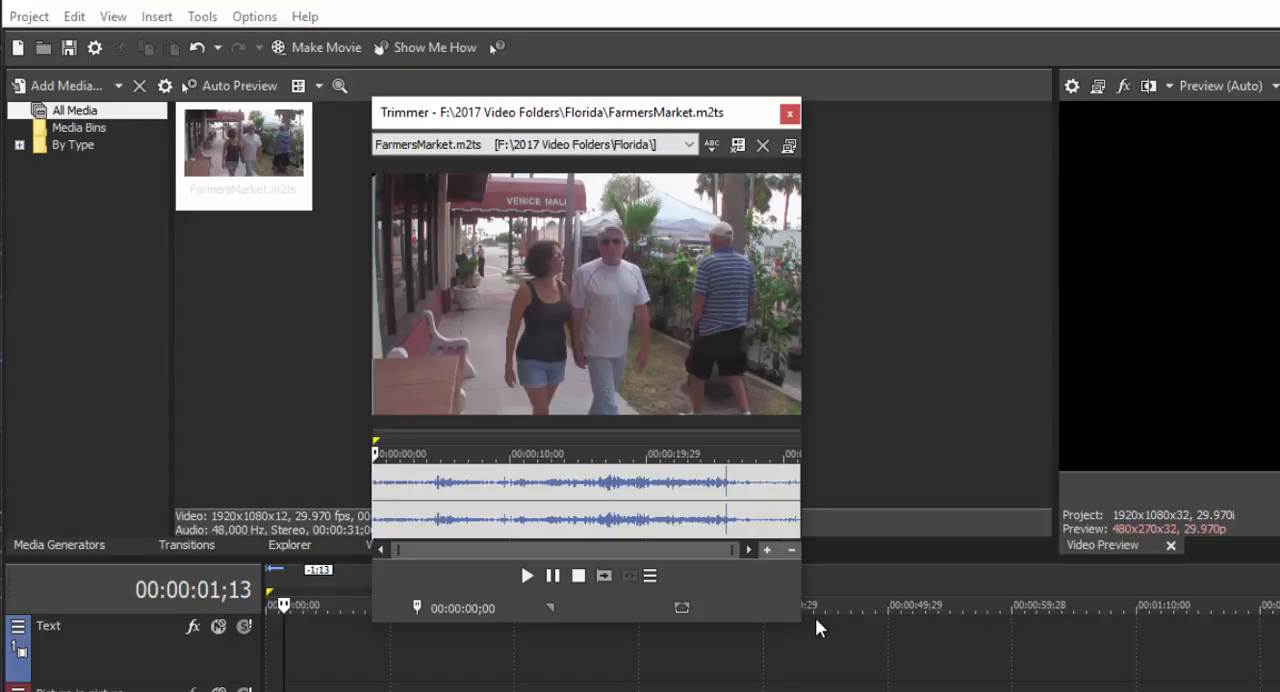
{"action": "mouse_move", "coordinate": [820, 640]}
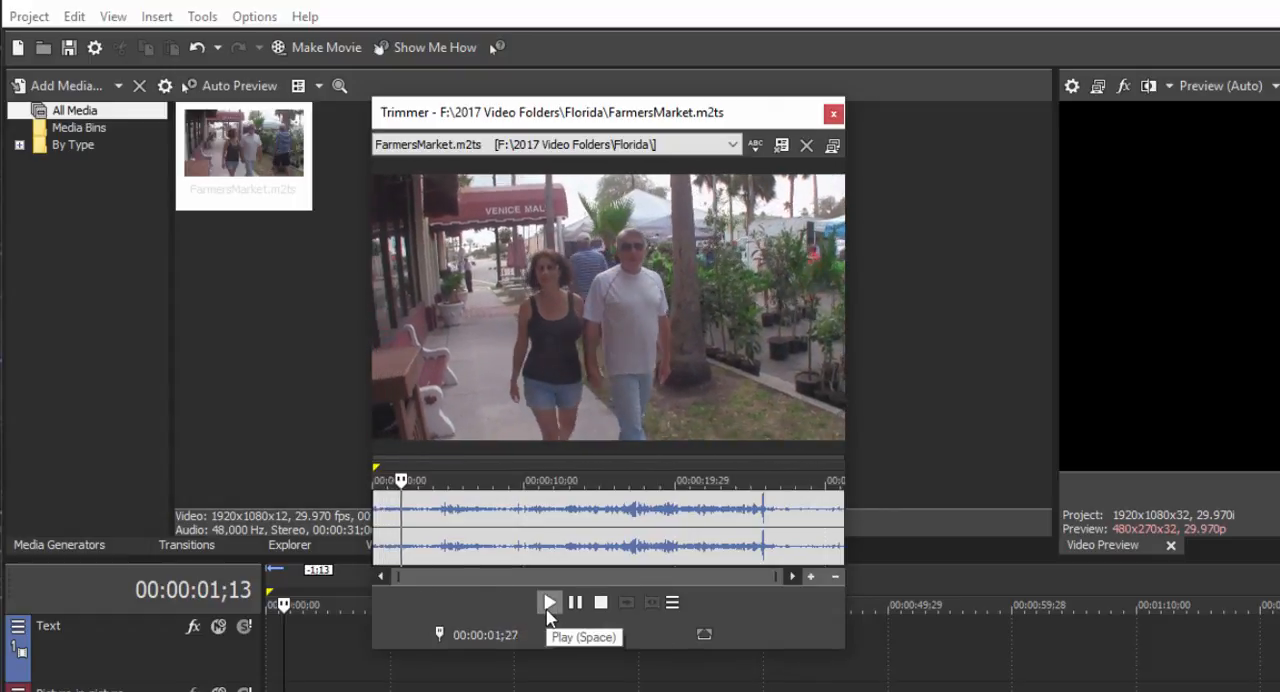
{"action": "left_click", "coordinate": [548, 602]}
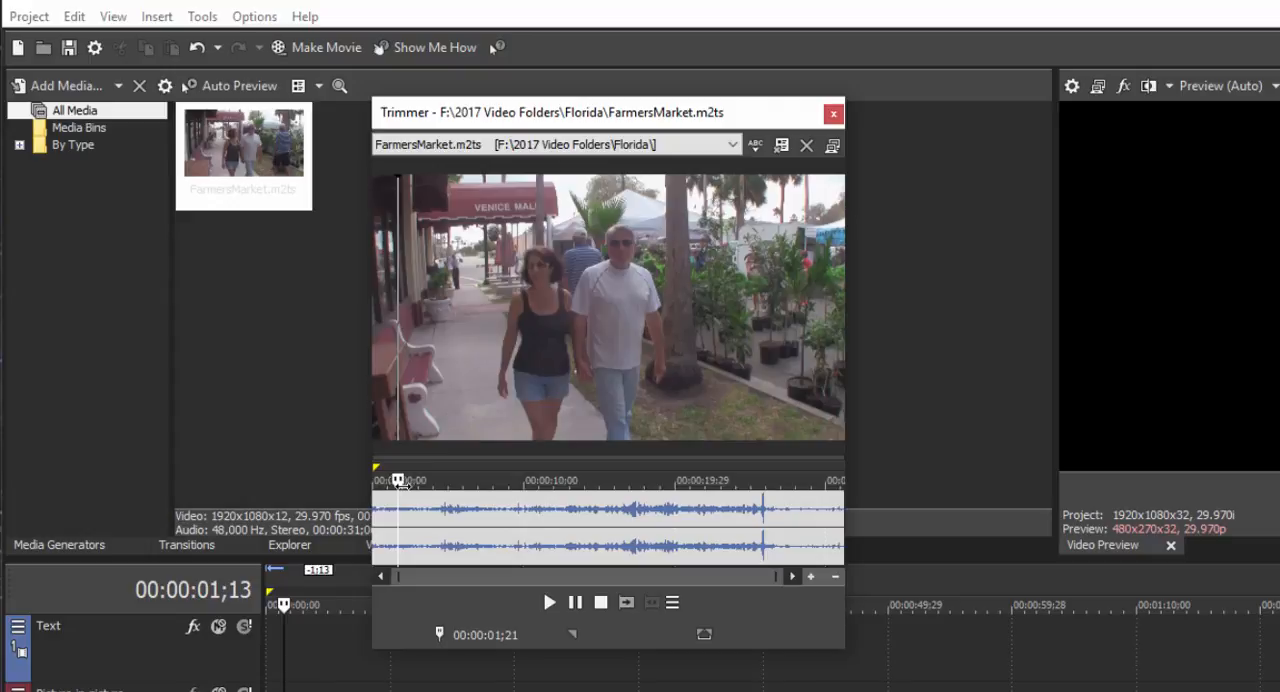
Scrub the Trimmer timeline to the moment around 00:00:04;03 where Part 1 begins
{"action": "left_click_drag", "start_coordinate": [398, 482], "coordinate": [420, 482]}
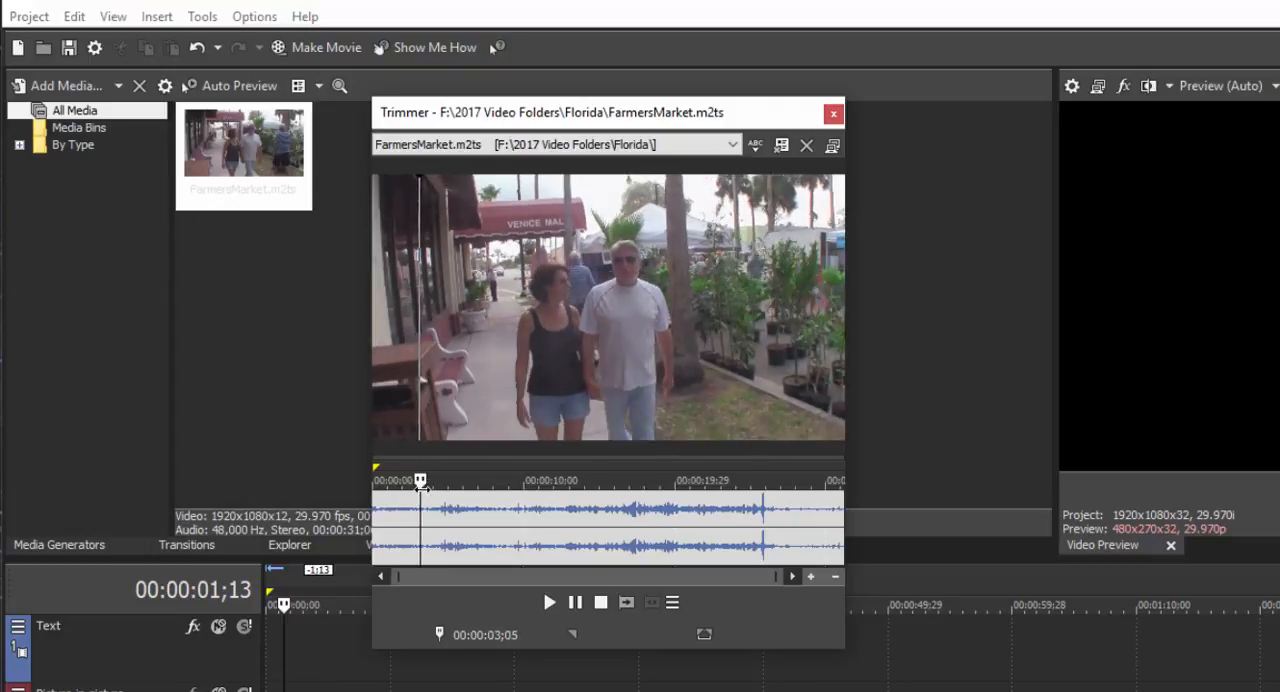
{"action": "left_click_drag", "start_coordinate": [420, 482], "coordinate": [432, 482]}
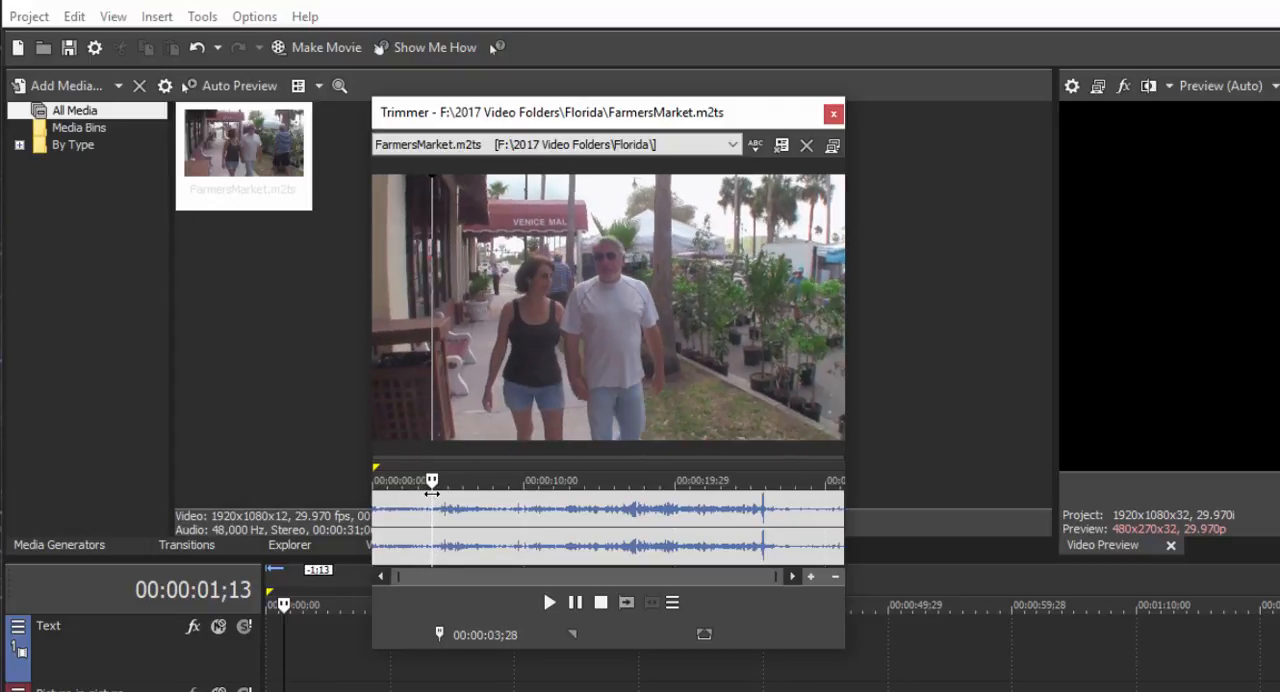
{"action": "left_click_drag", "start_coordinate": [432, 480], "coordinate": [440, 480]}
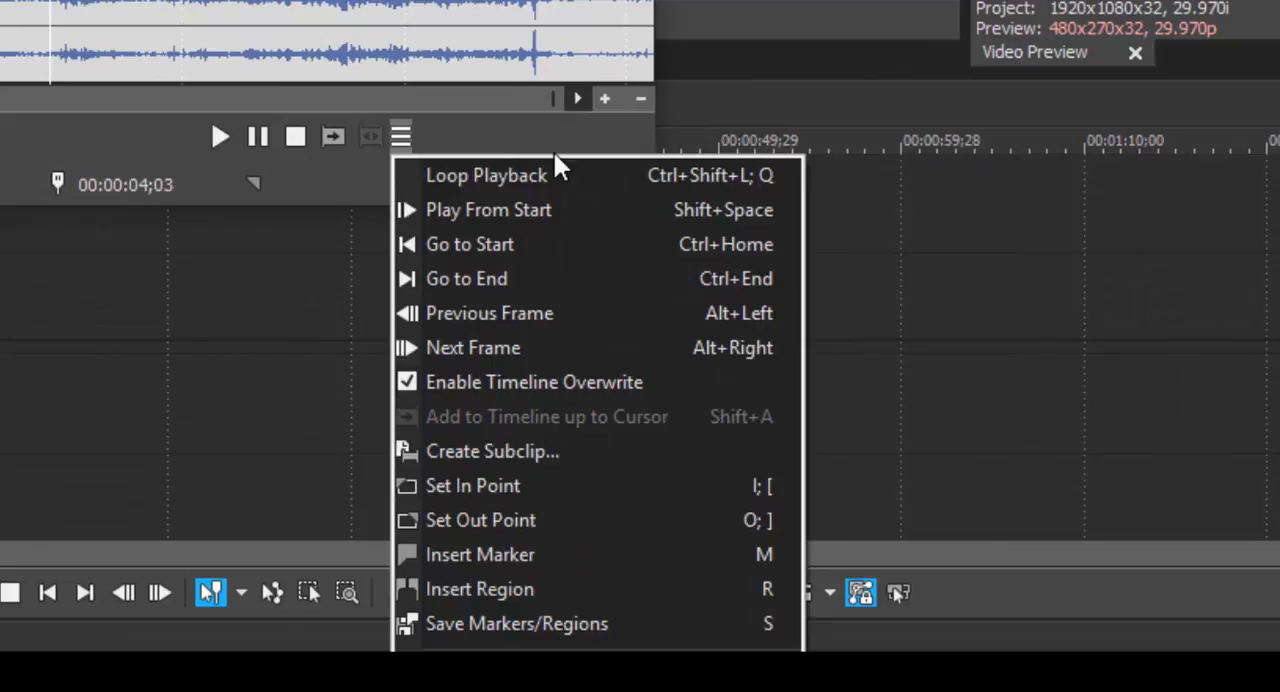
{"action": "mouse_move", "coordinate": [592, 504]}
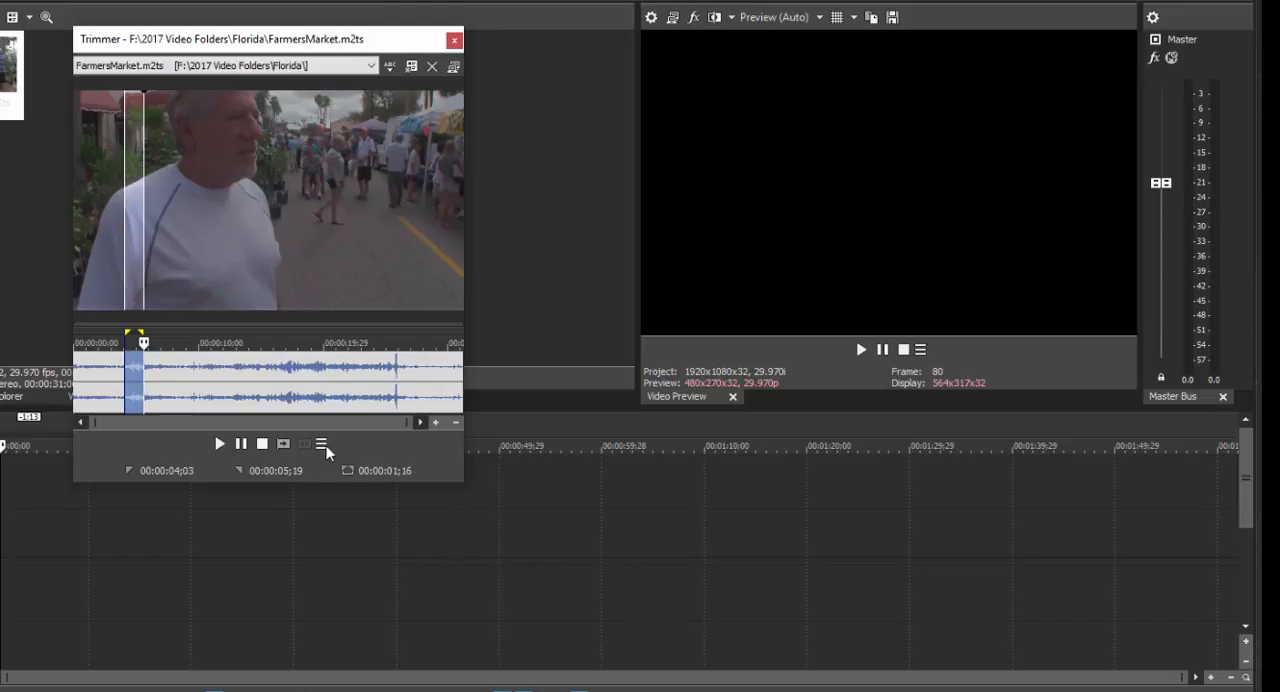
{"action": "left_click", "coordinate": [322, 444]}
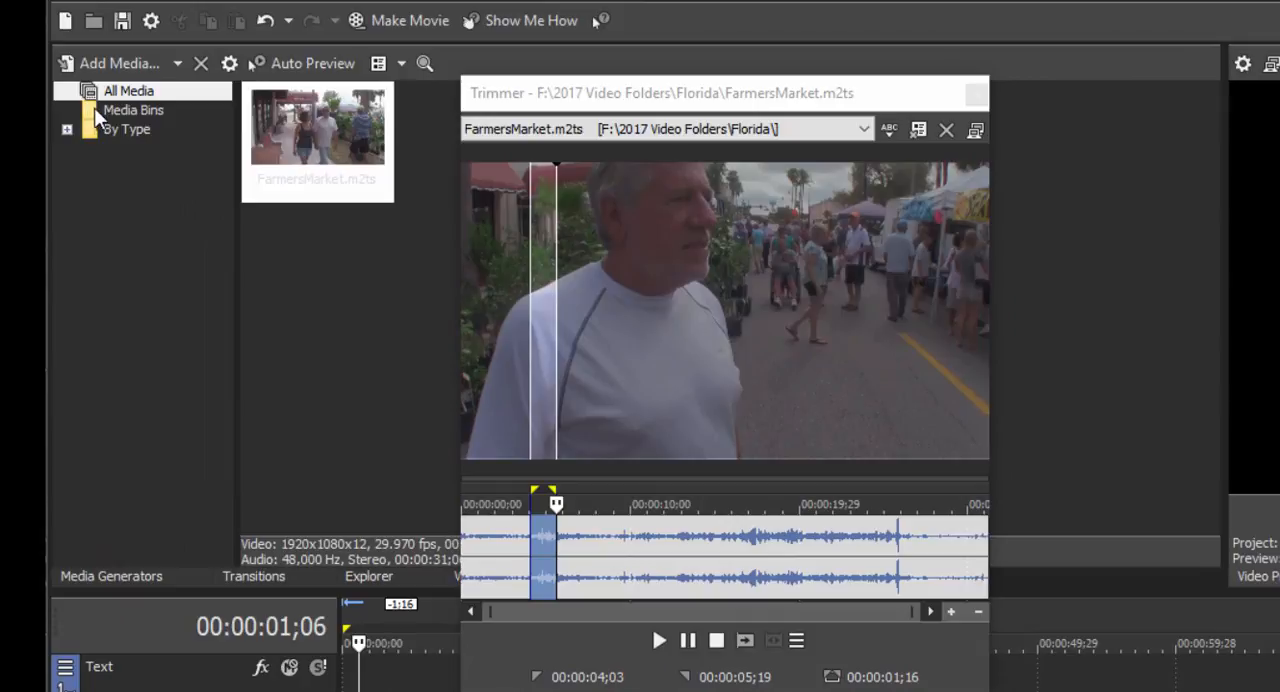
{"action": "mouse_move", "coordinate": [96, 120]}
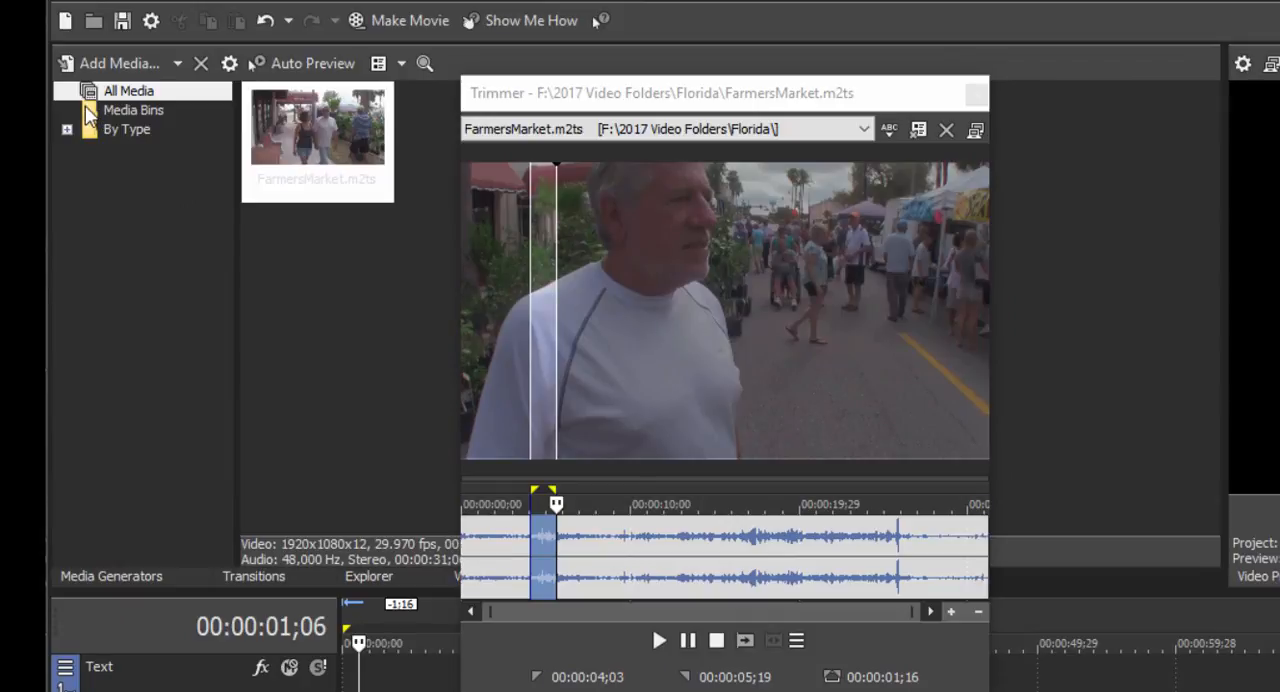
Add a new bin named 'subclips' under Media Bins
{"action": "right_click", "coordinate": [134, 110]}
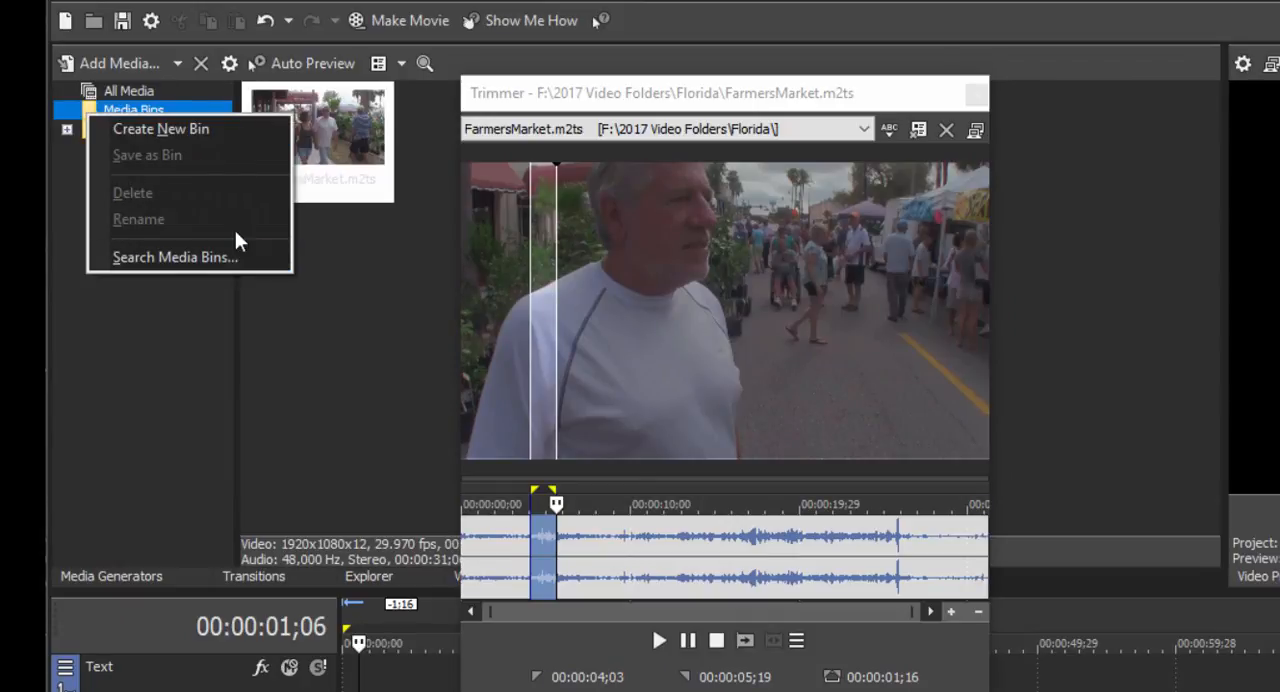
{"action": "left_click", "coordinate": [160, 128]}
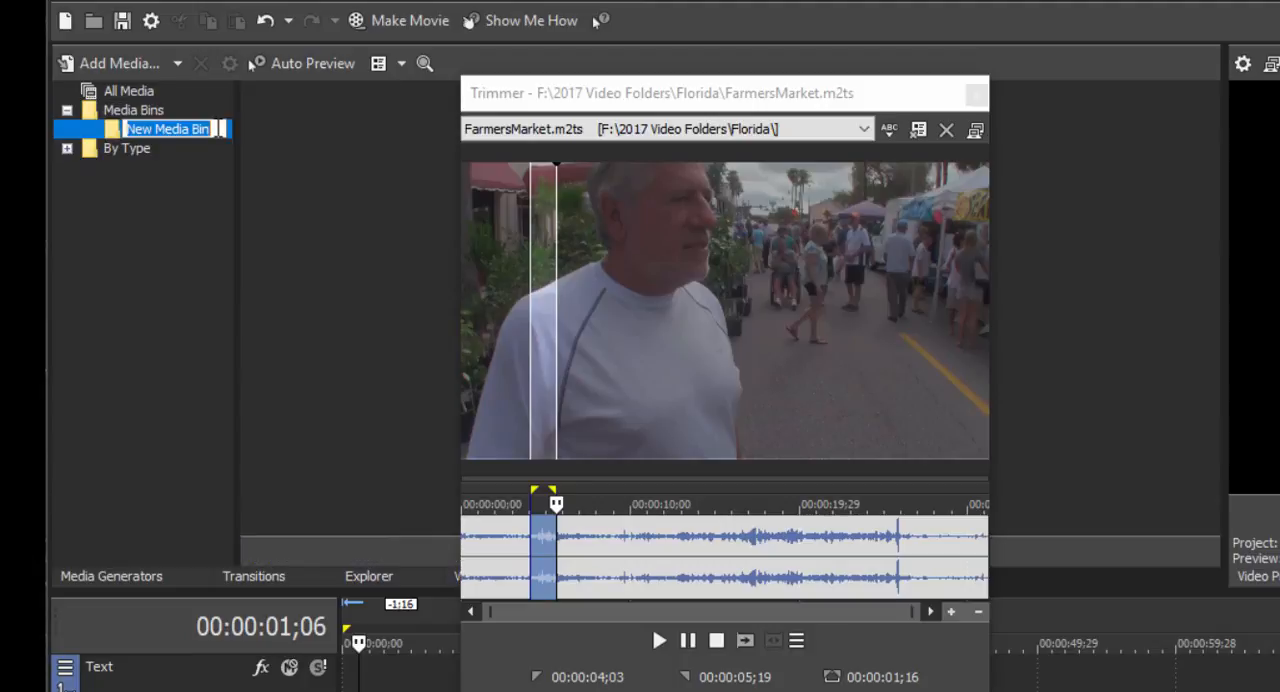
{"action": "type", "text": "subclips"}
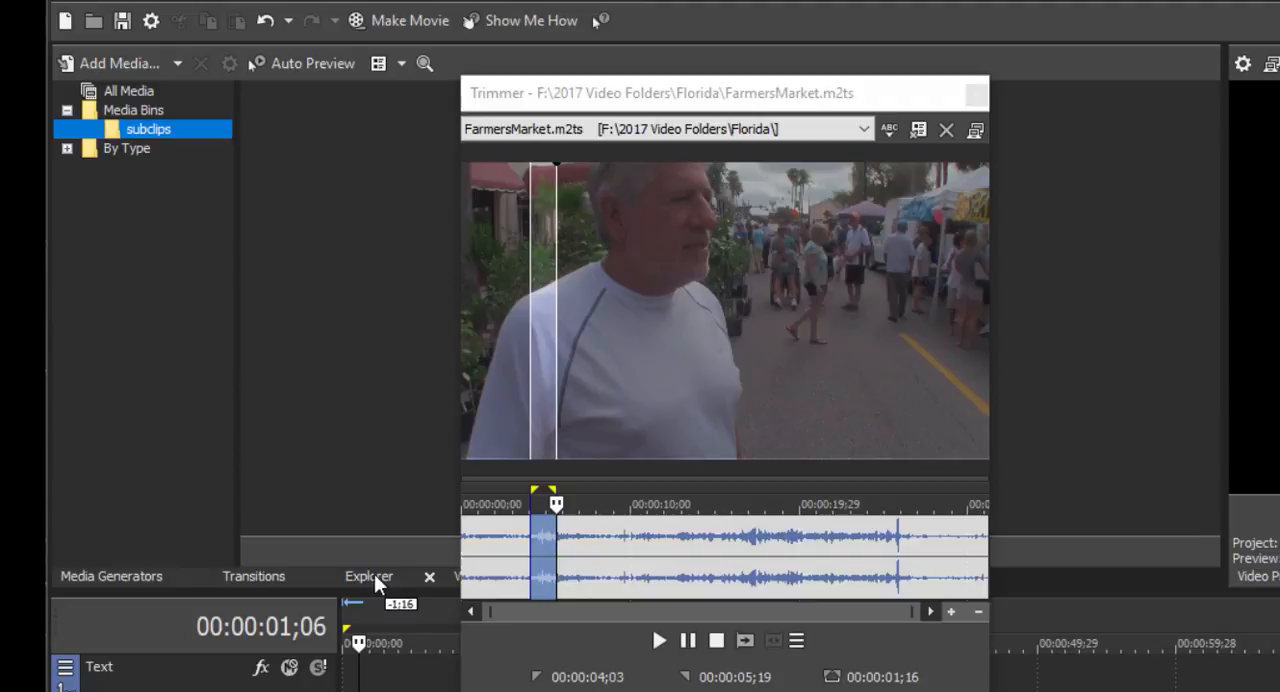
{"action": "mouse_move", "coordinate": [548, 536]}
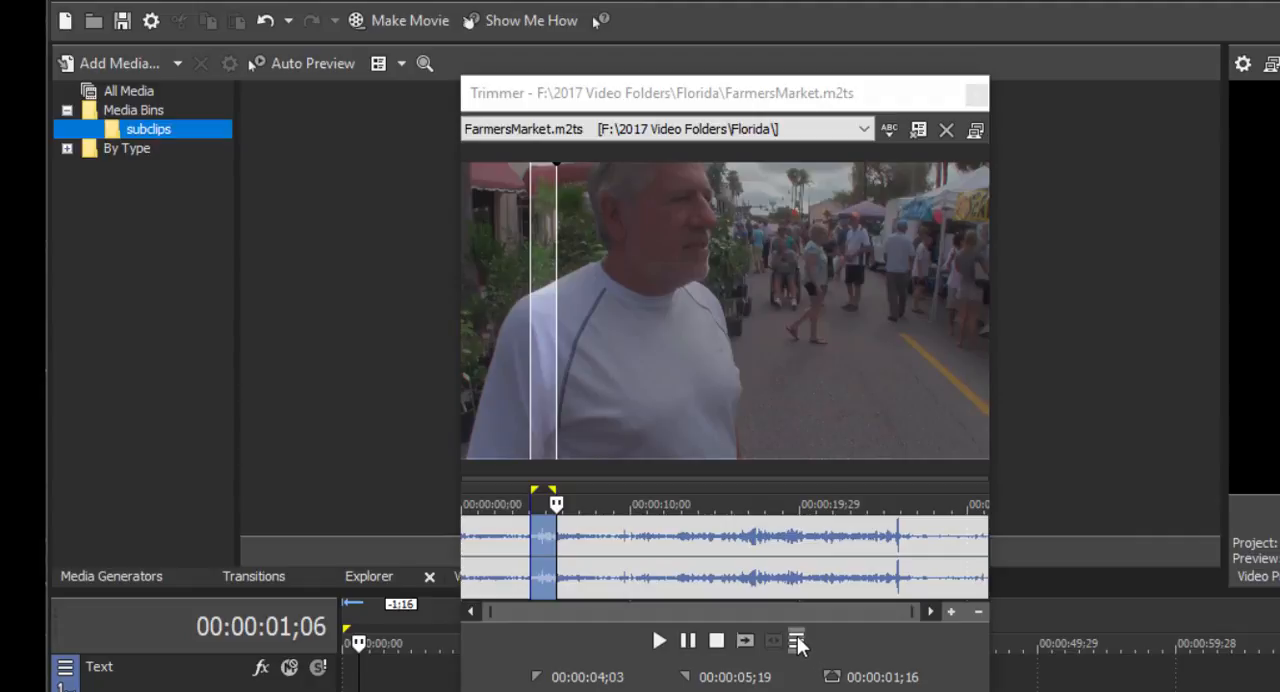
Create a subclip named 'Part 1' from the marked 1;16 section using Create Subclip..
{"action": "left_click", "coordinate": [800, 640]}
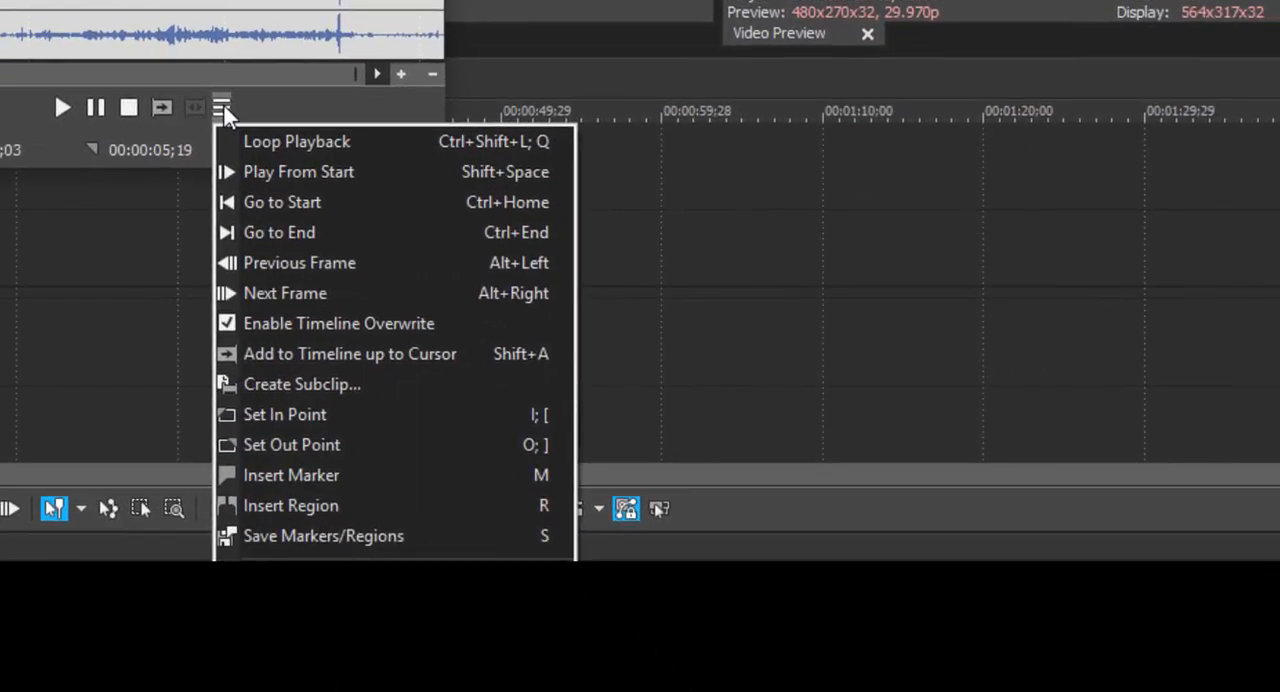
{"action": "left_click", "coordinate": [300, 384]}
{"action": "type", "text": "Part 1"}
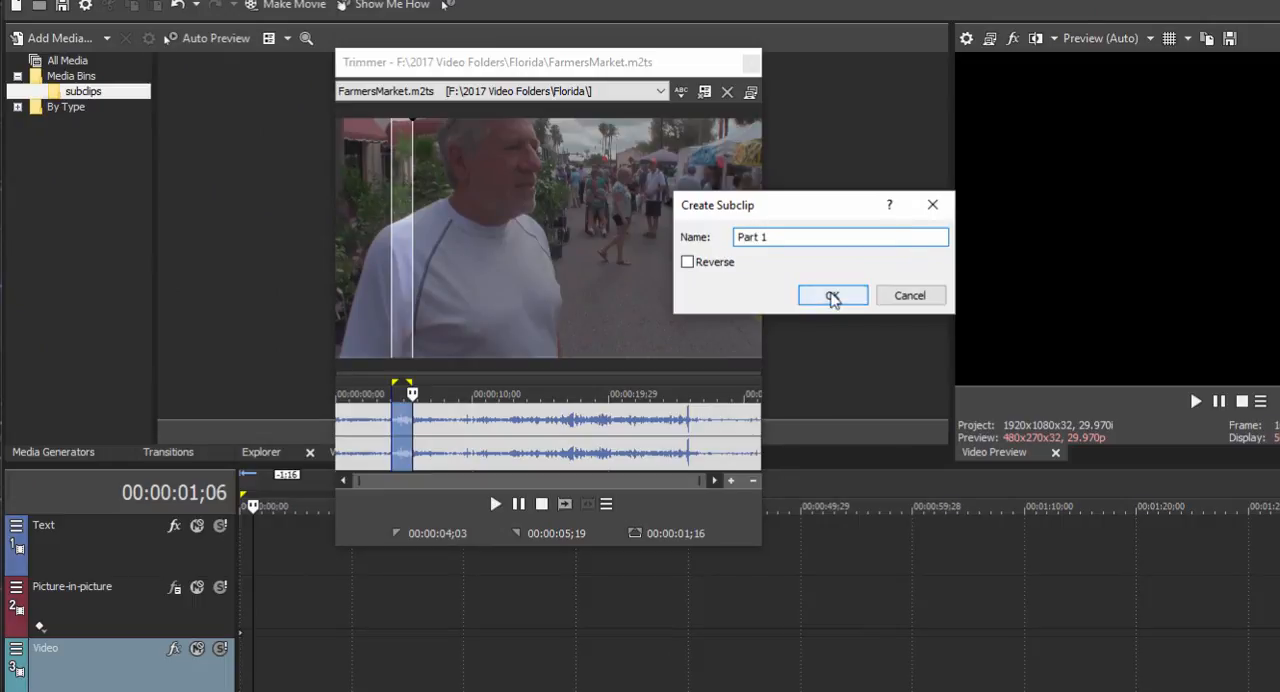
{"action": "left_click", "coordinate": [832, 296]}
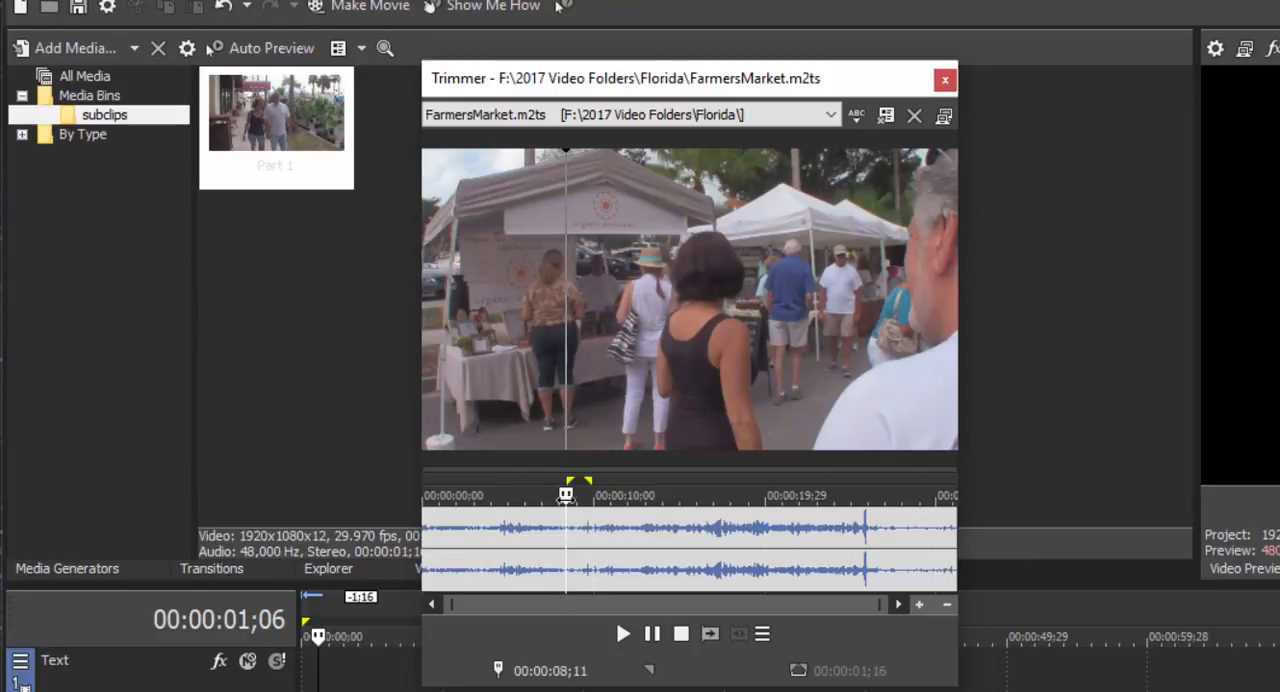
Mark a later section and save it as a subclip named 'Part 2'
{"action": "left_click_drag", "start_coordinate": [568, 498], "coordinate": [596, 498]}
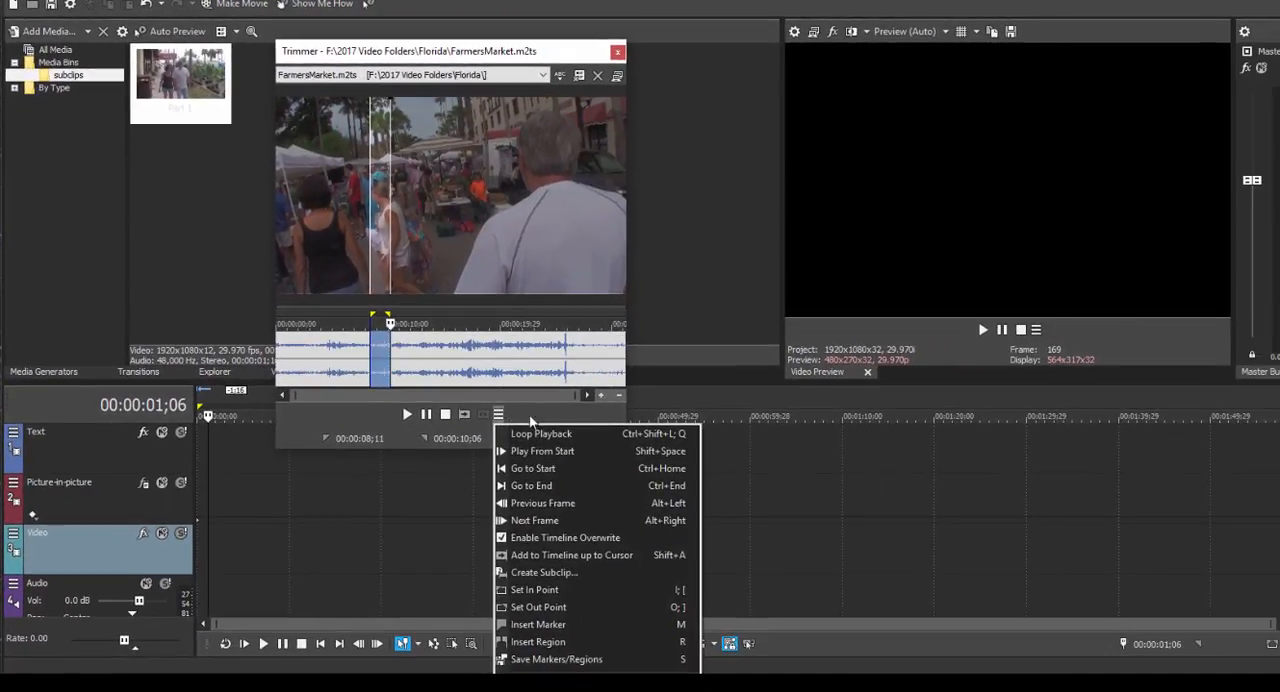
{"action": "left_click", "coordinate": [544, 572]}
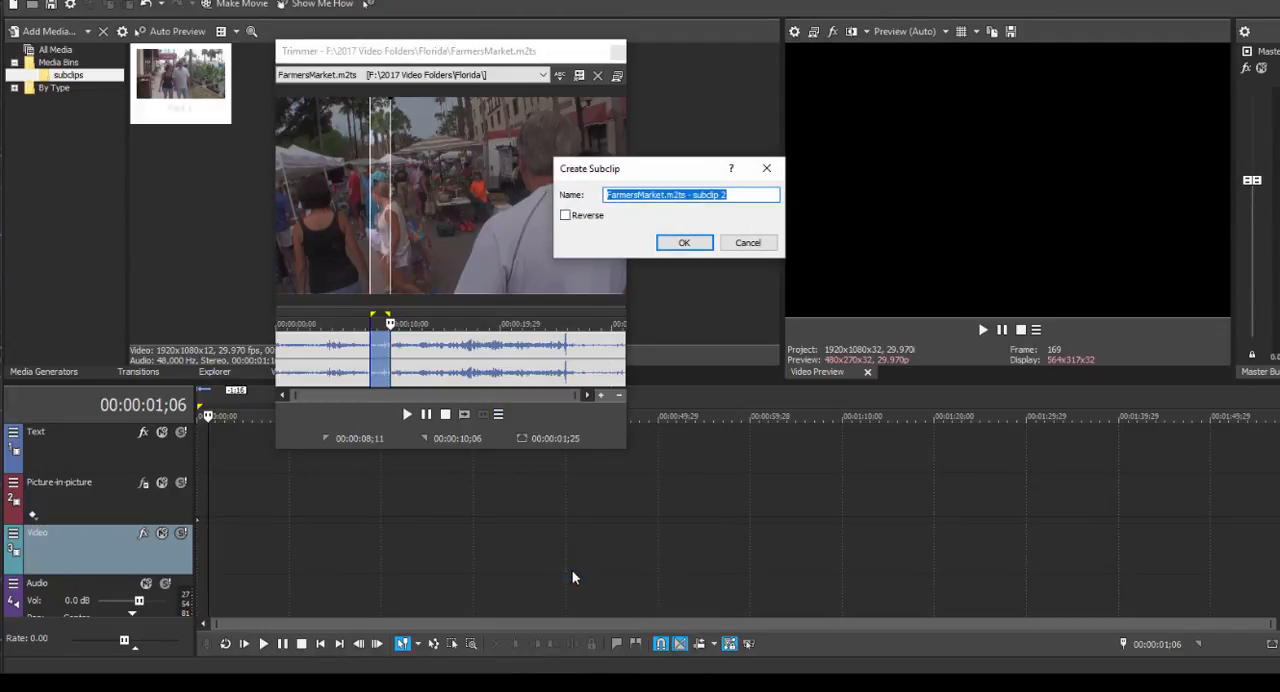
{"action": "type", "text": "Part 2"}
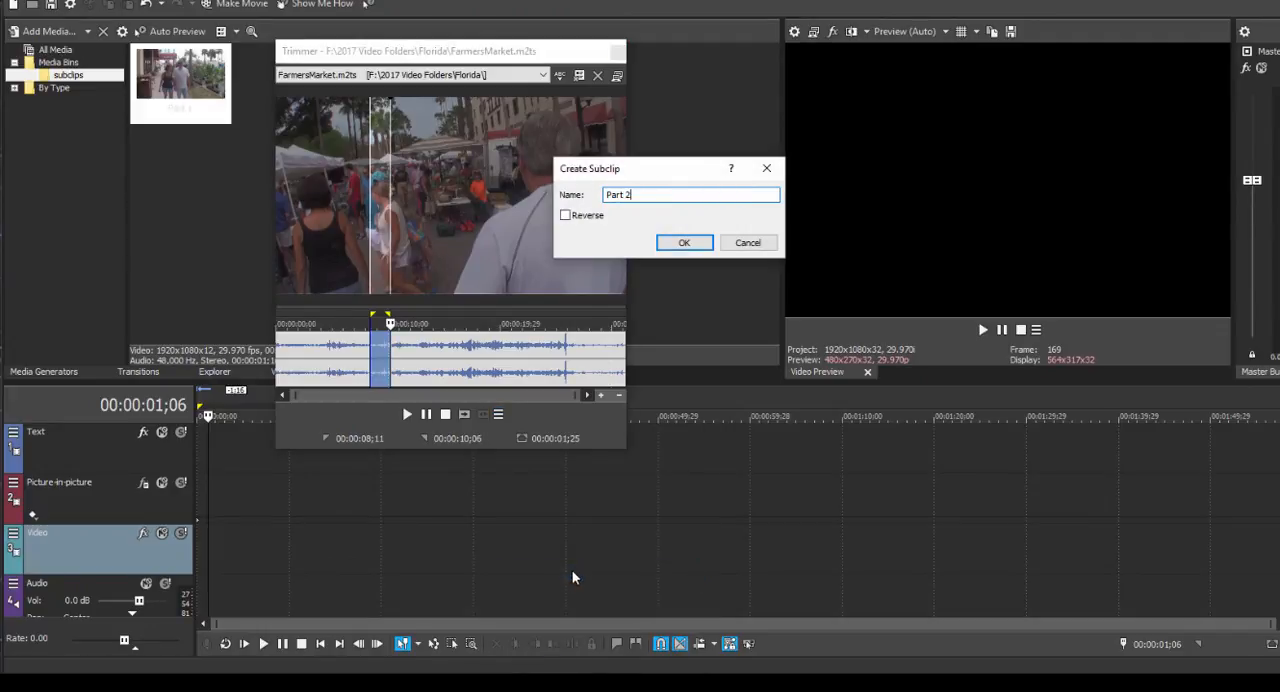
{"action": "left_click", "coordinate": [684, 242]}
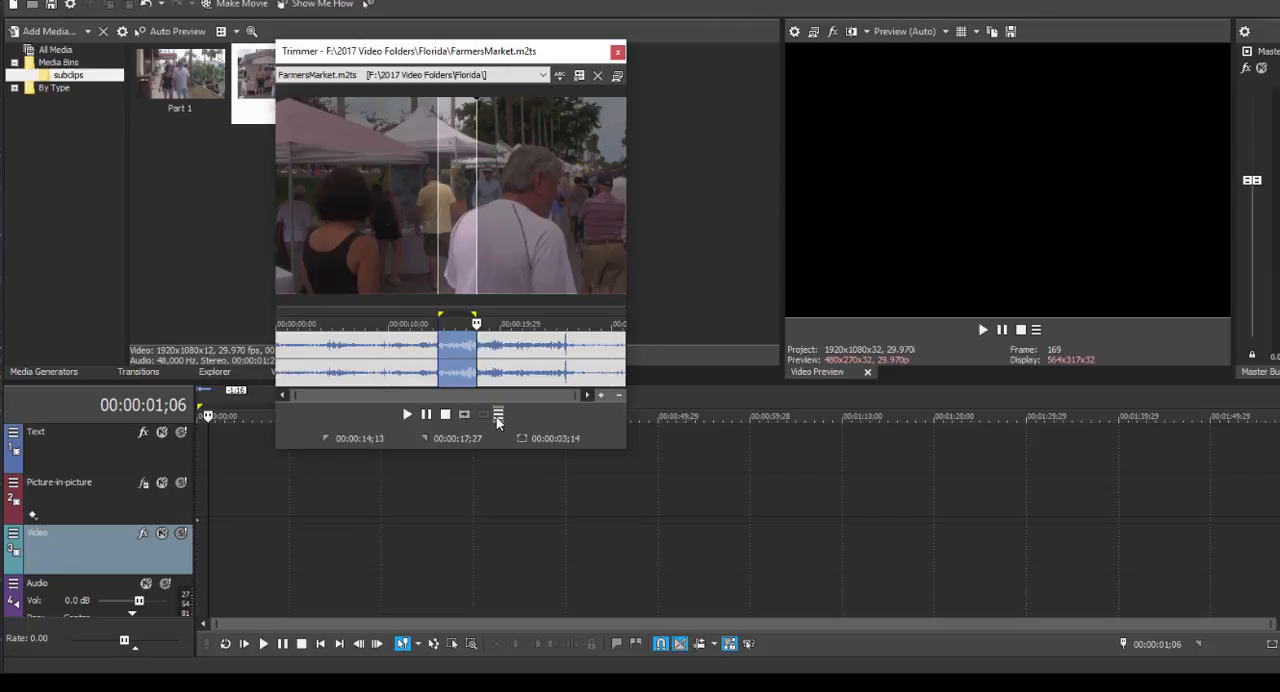
Save a third section of the clip as the 'Part 3' subclip
{"action": "left_click", "coordinate": [496, 414]}
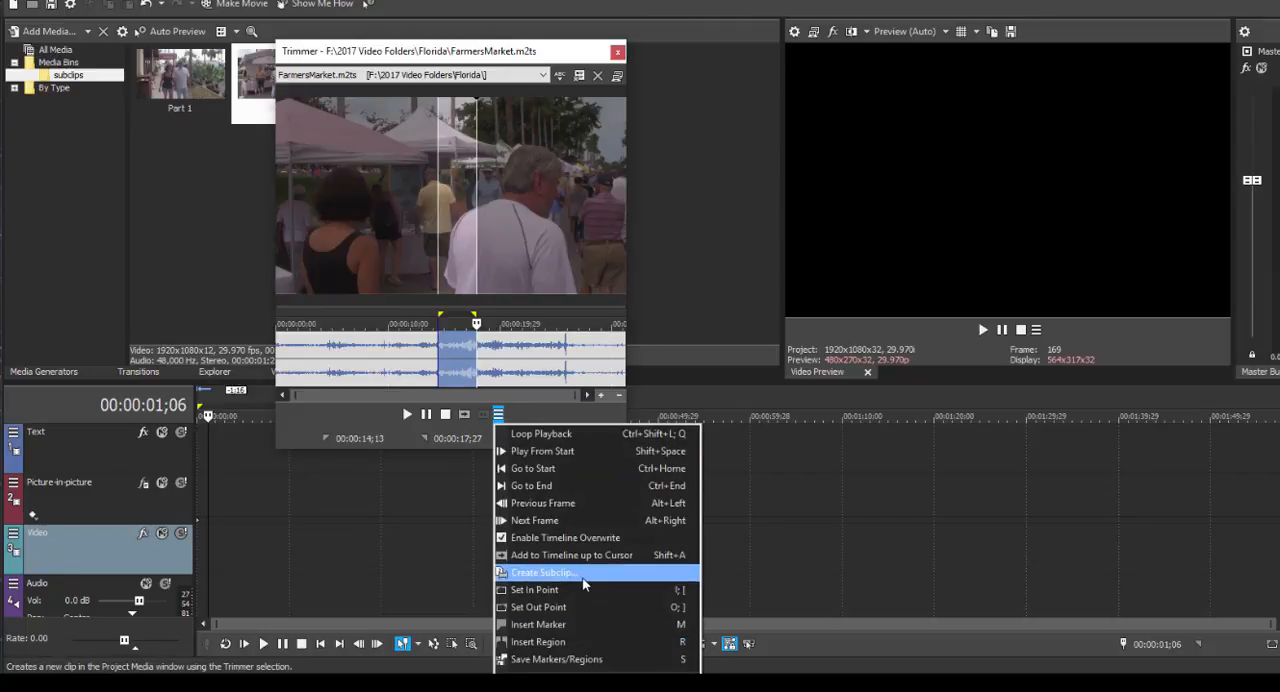
{"action": "left_click", "coordinate": [544, 572]}
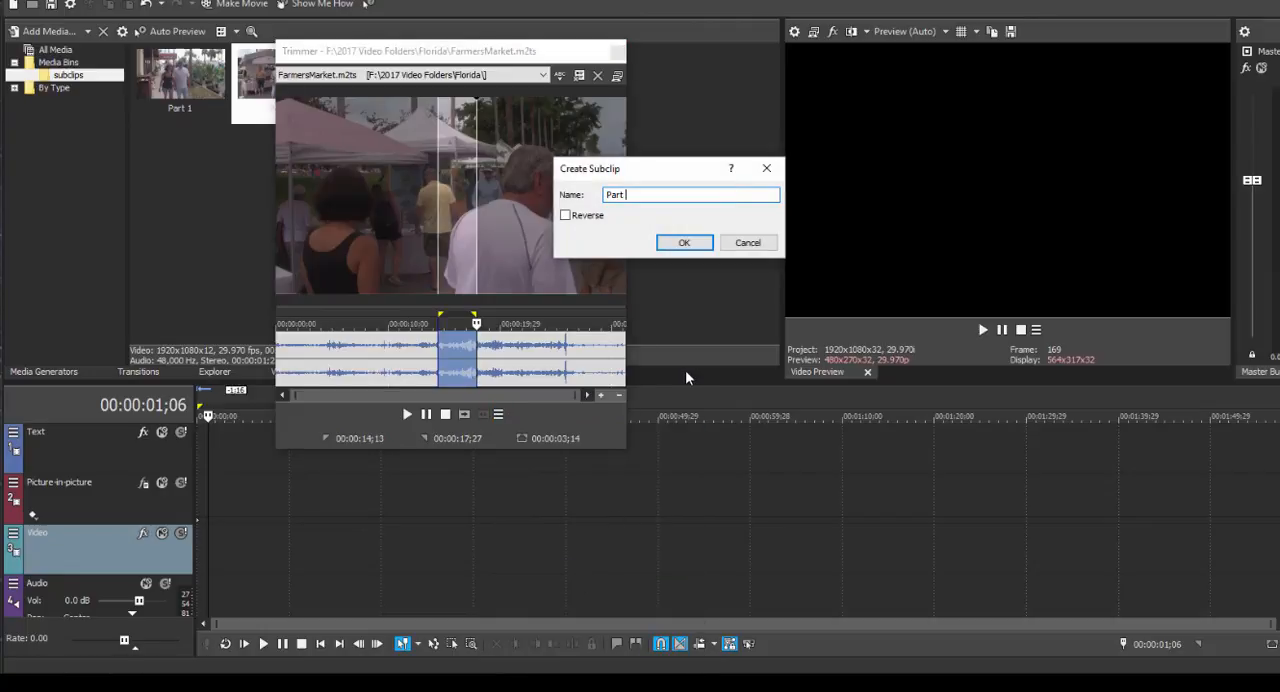
{"action": "left_click", "coordinate": [684, 242]}
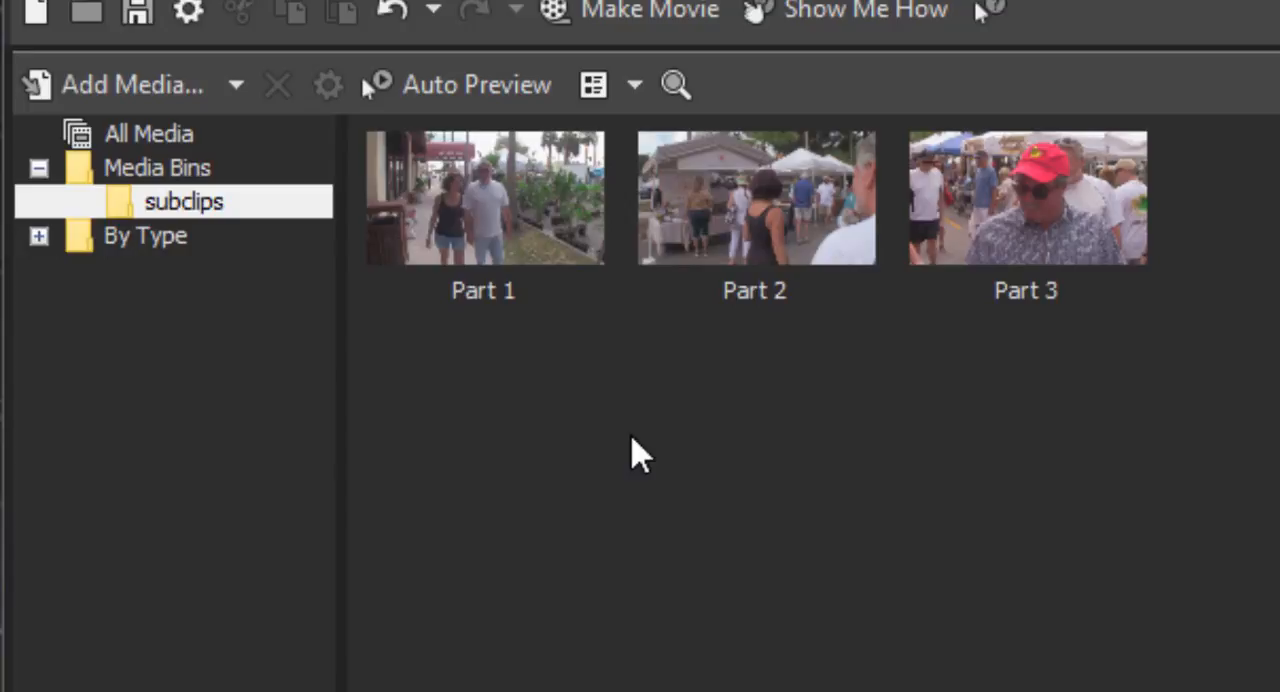
{"action": "mouse_move", "coordinate": [698, 512]}
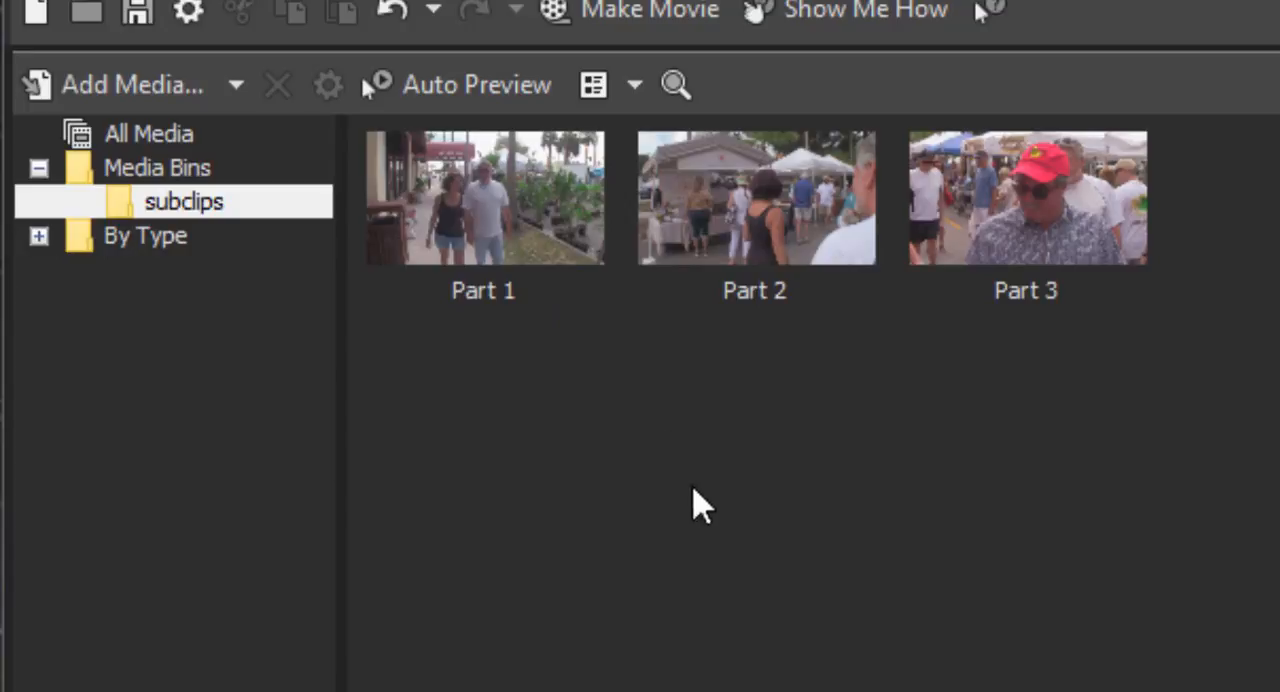